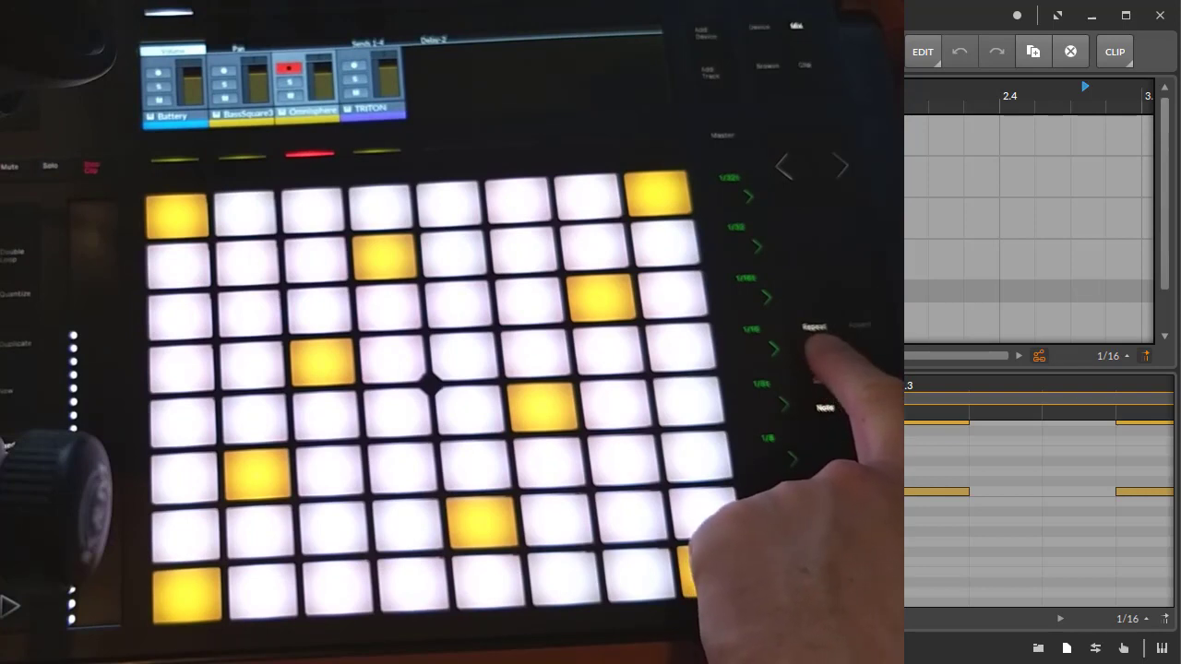
- Switch the active track from Omnisphere to BassSquare3 while the step pattern keeps playing
left_click(1115, 52)
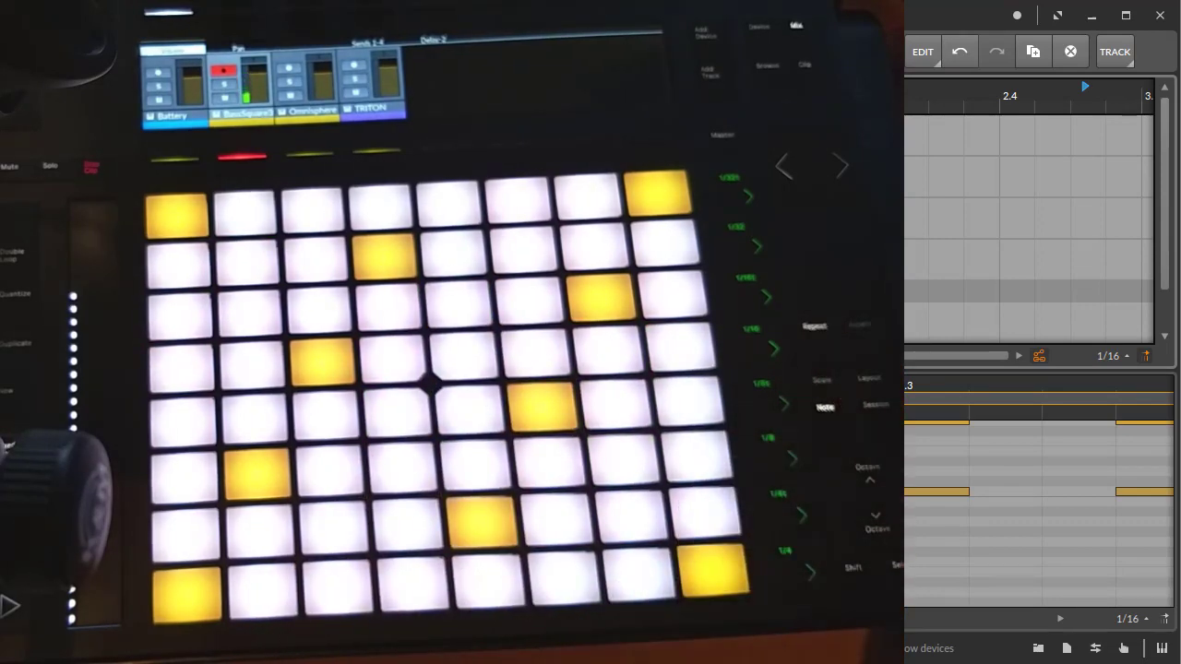
left_click(323, 351)
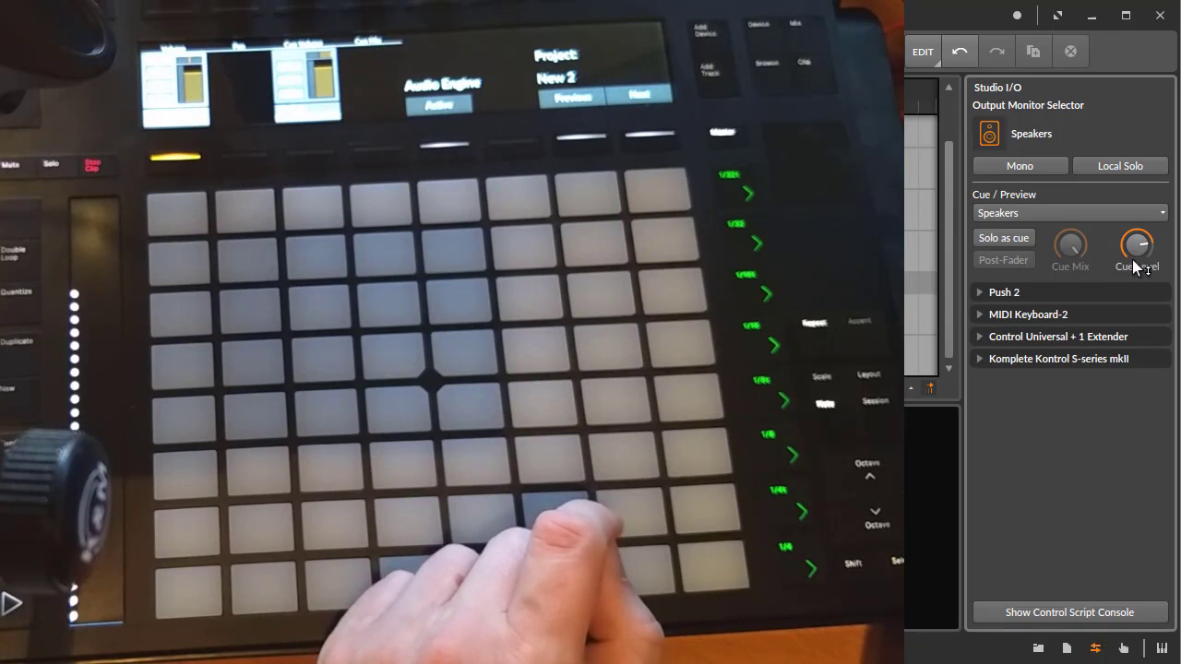
mouse_move(1080, 269)
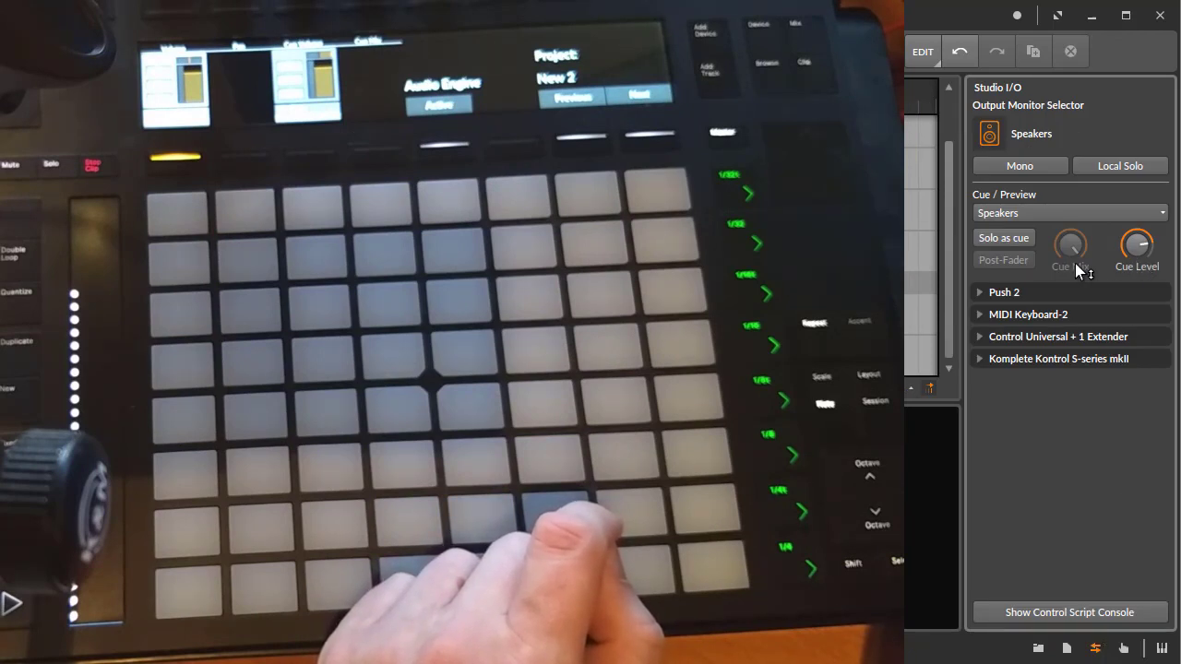
mouse_move(1141, 277)
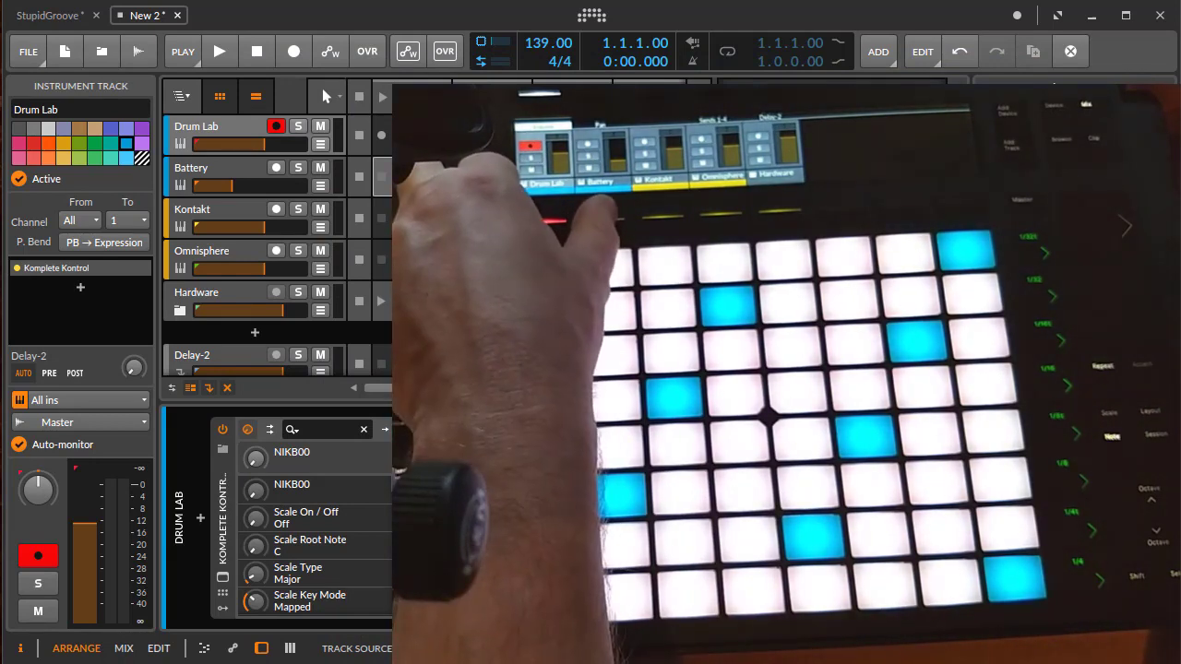
- Select the Drum Lab track so its Komplete Kontrol device chain is displayed
left_click(192, 168)
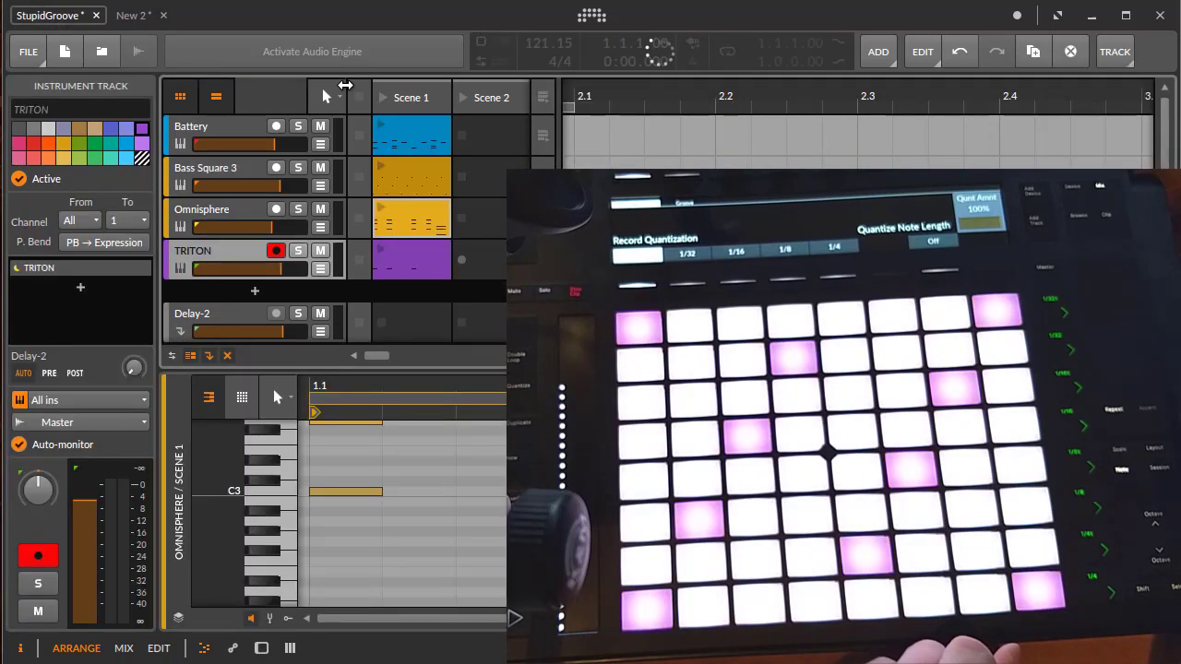
left_click(312, 52)
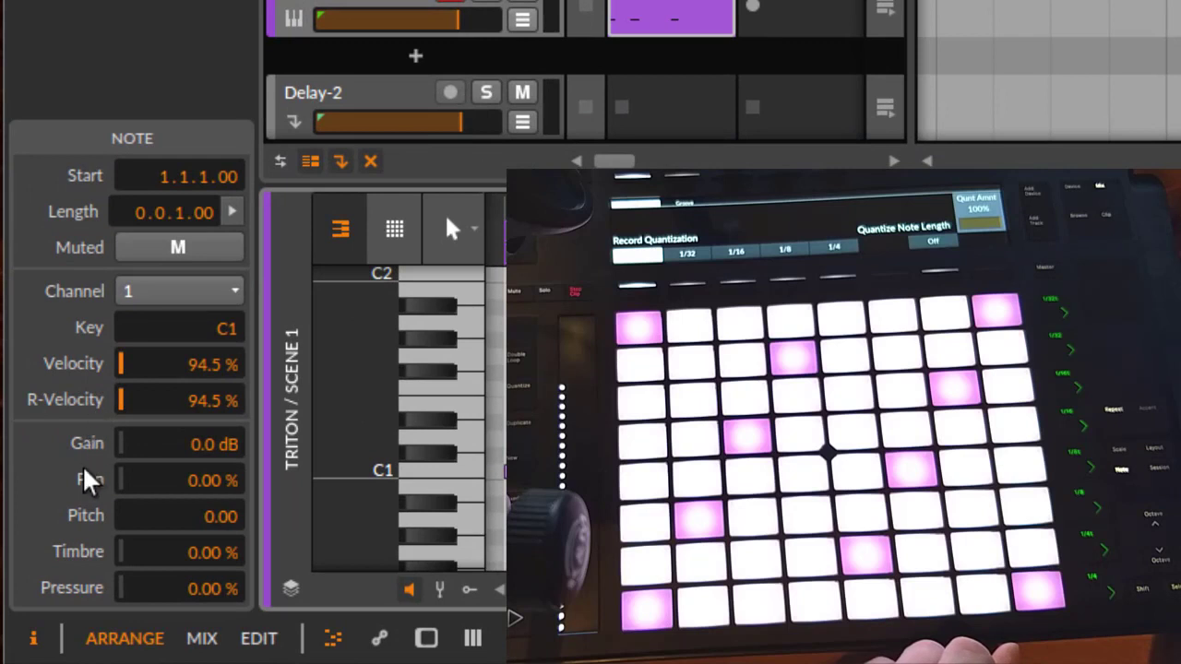
mouse_move(231, 443)
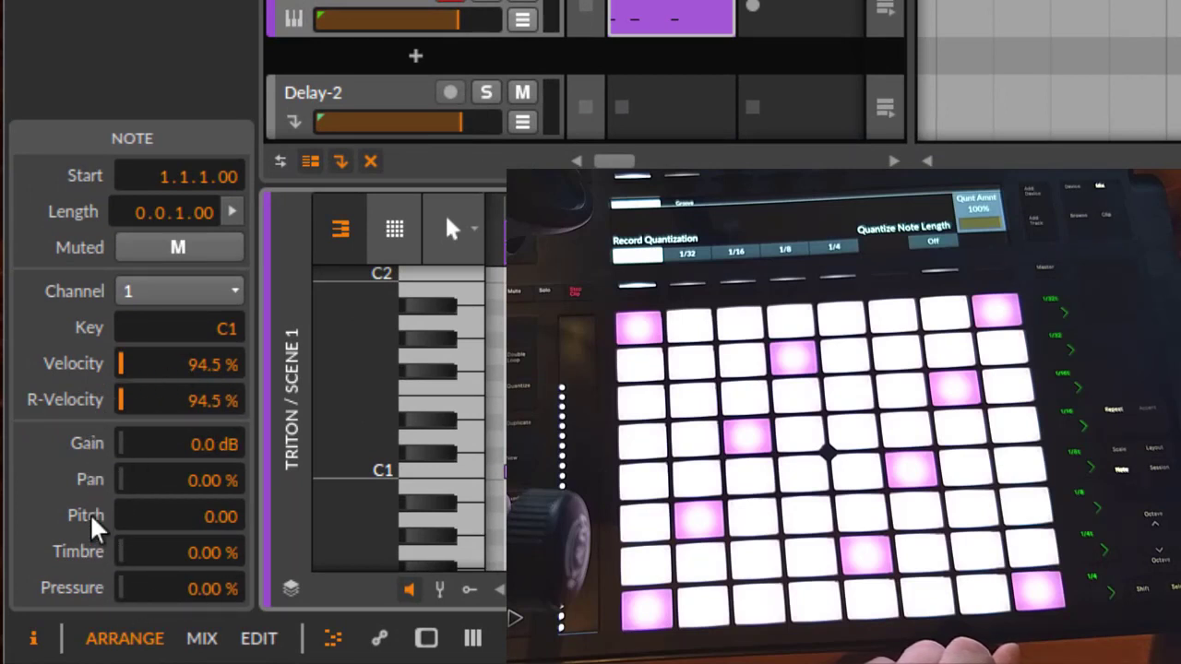
mouse_move(194, 606)
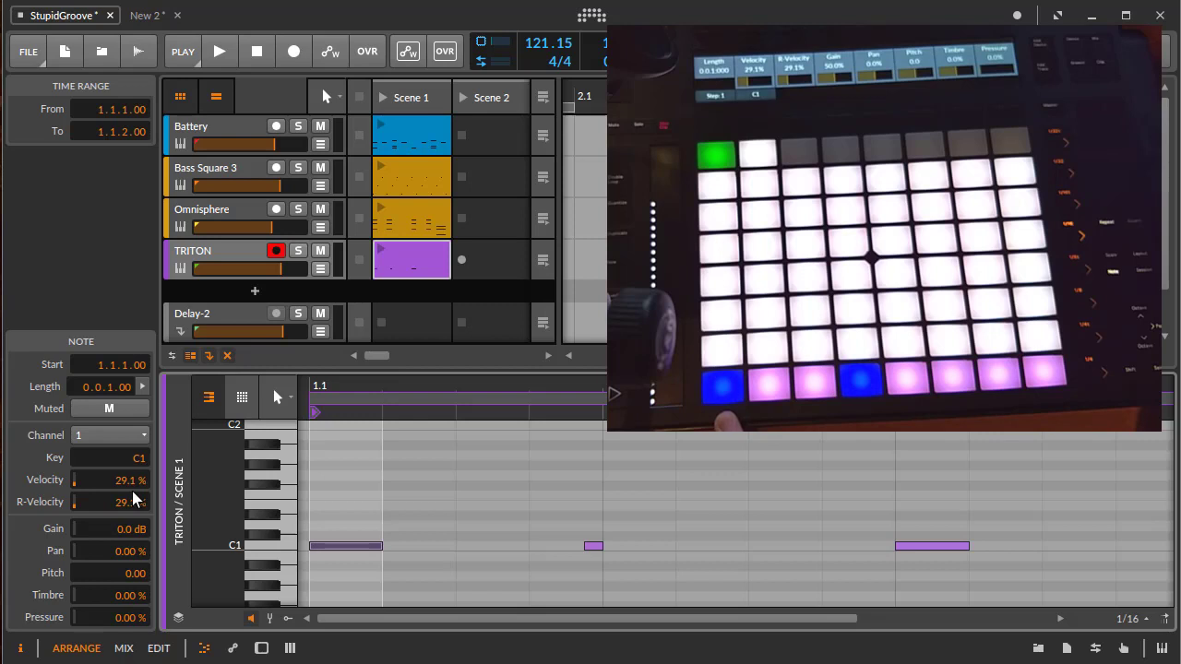
mouse_move(139, 476)
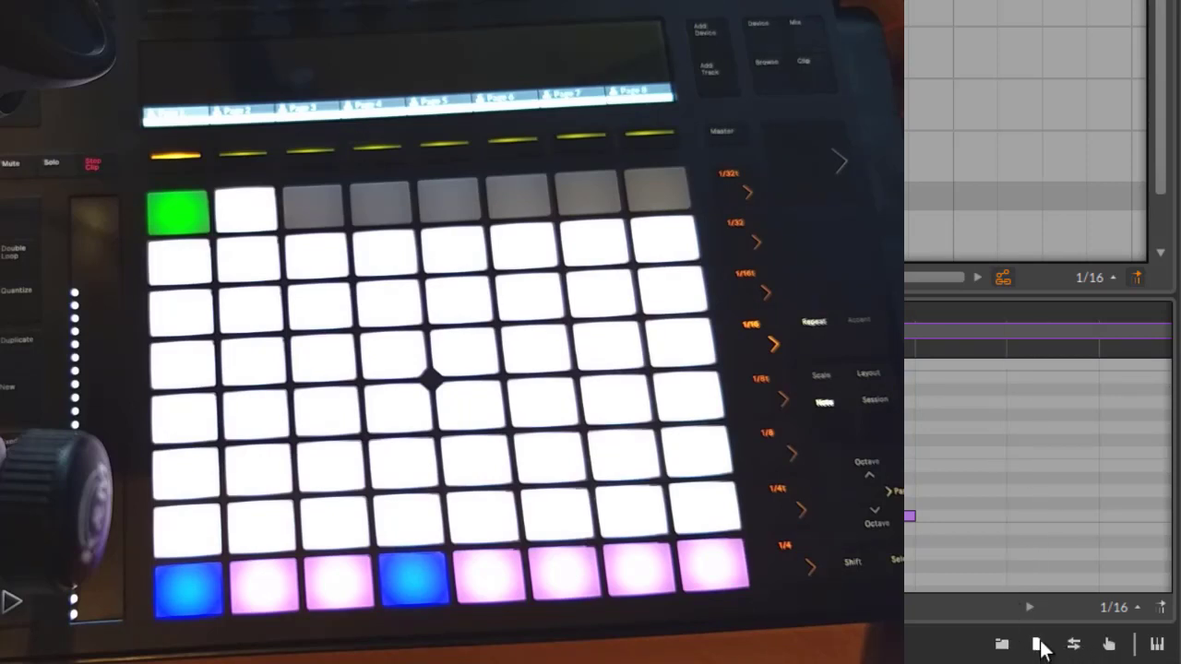
left_click(1073, 644)
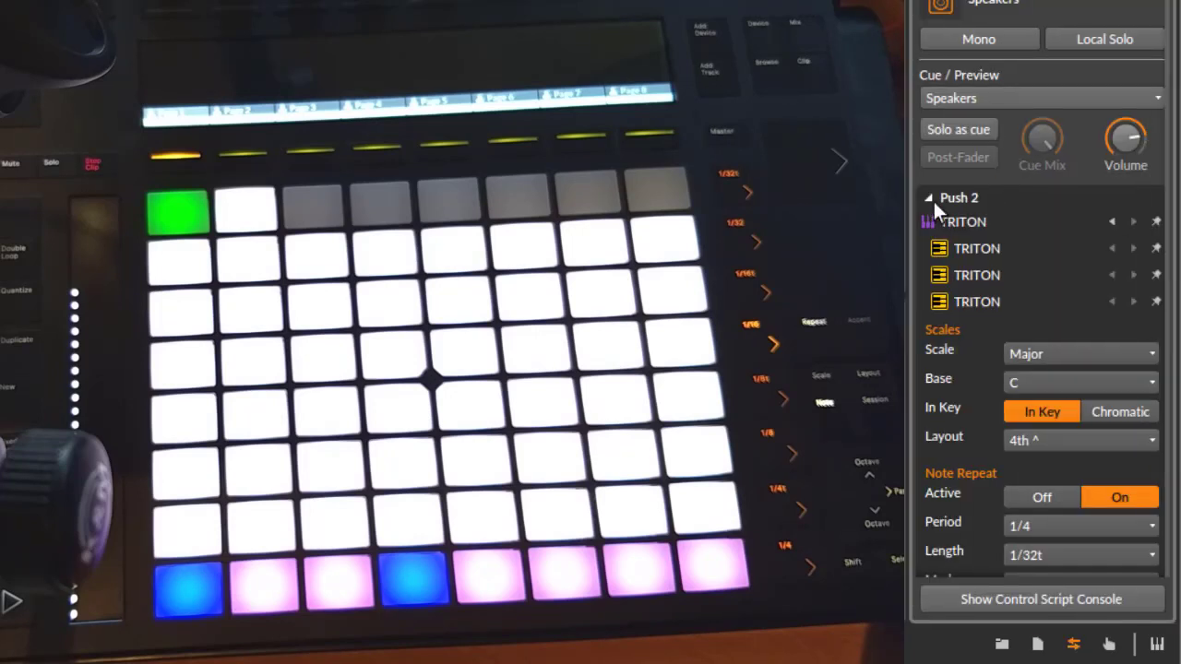
left_click(930, 198)
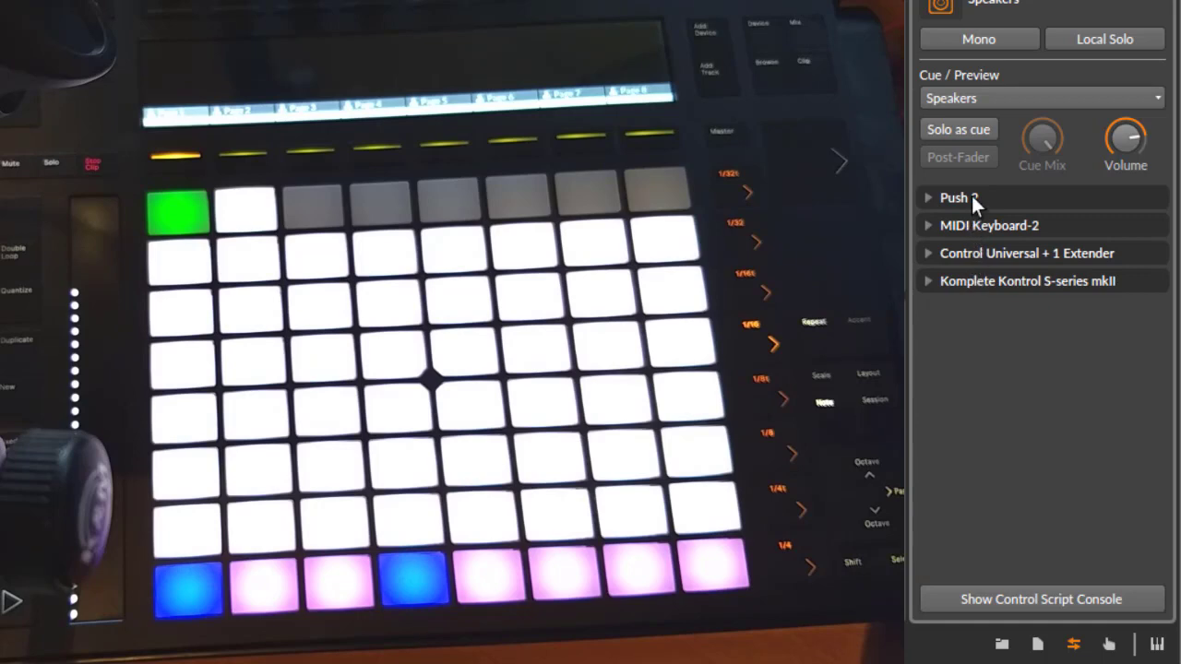
left_click(929, 196)
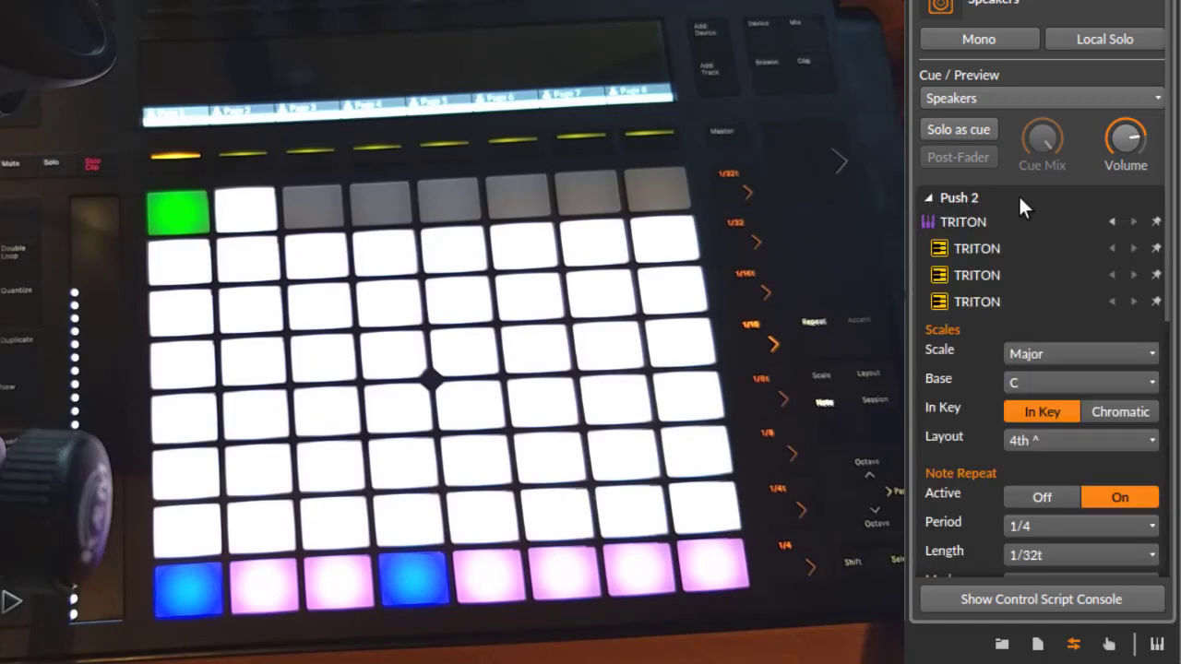
scroll("down", 3)
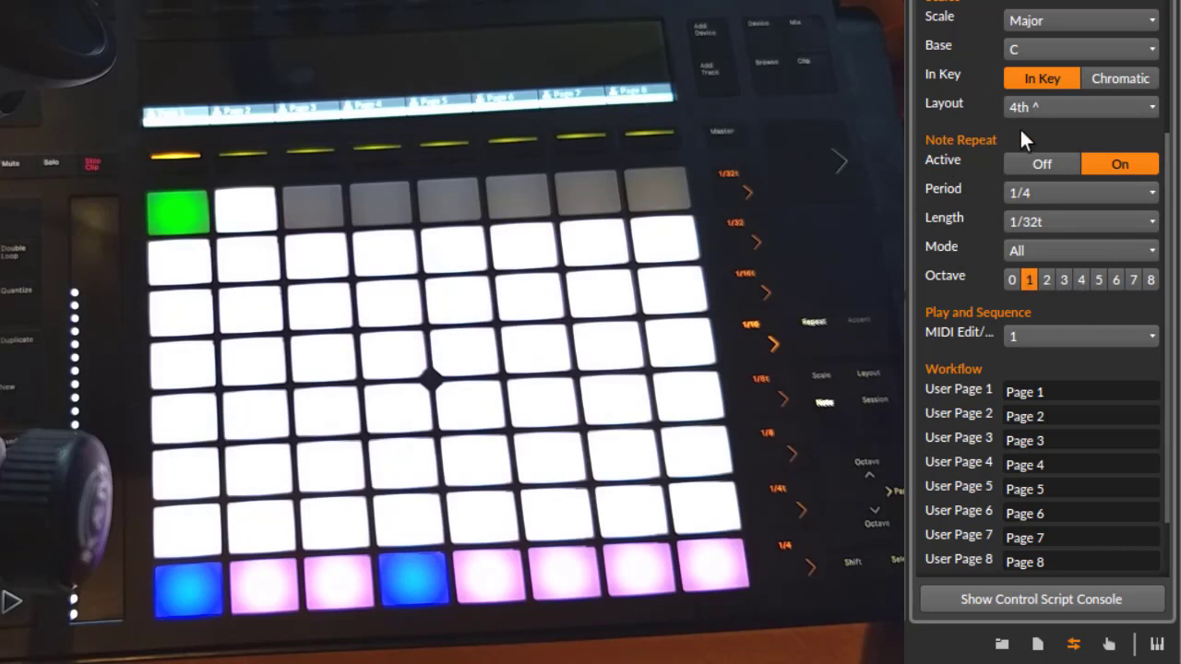
mouse_move(982, 145)
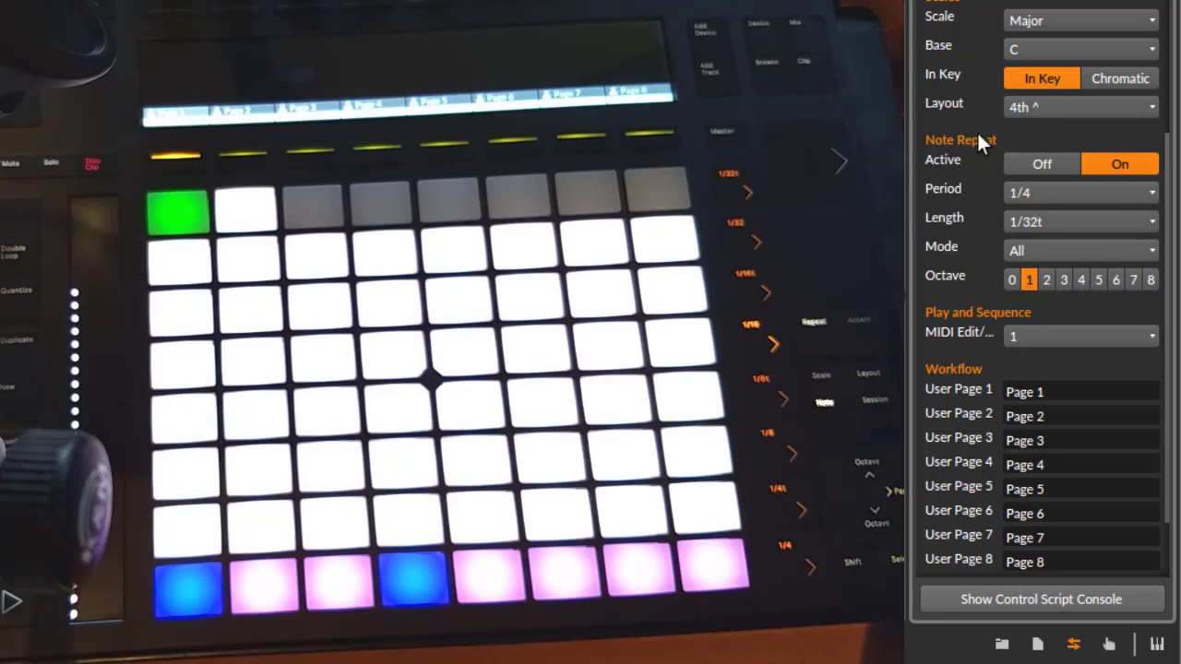
mouse_move(1081, 233)
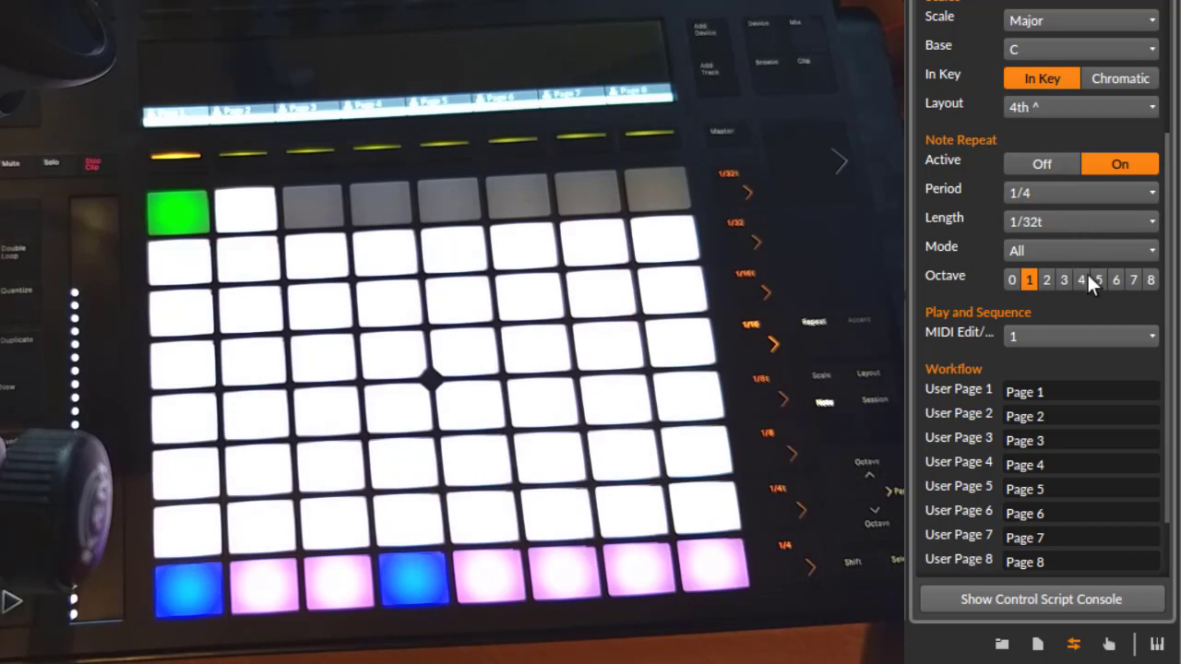
mouse_move(969, 347)
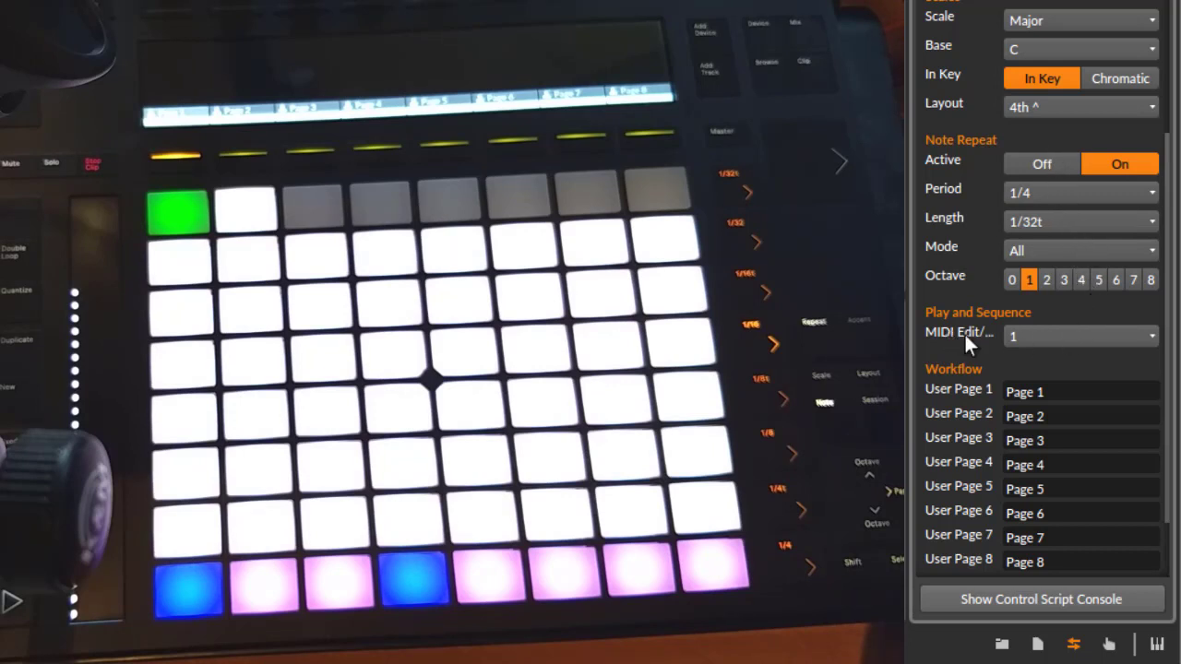
- Name Push 2 User Page 1 'Filter' and User Page 2 'Volumes' in the Workflow section
scroll("down", 3)
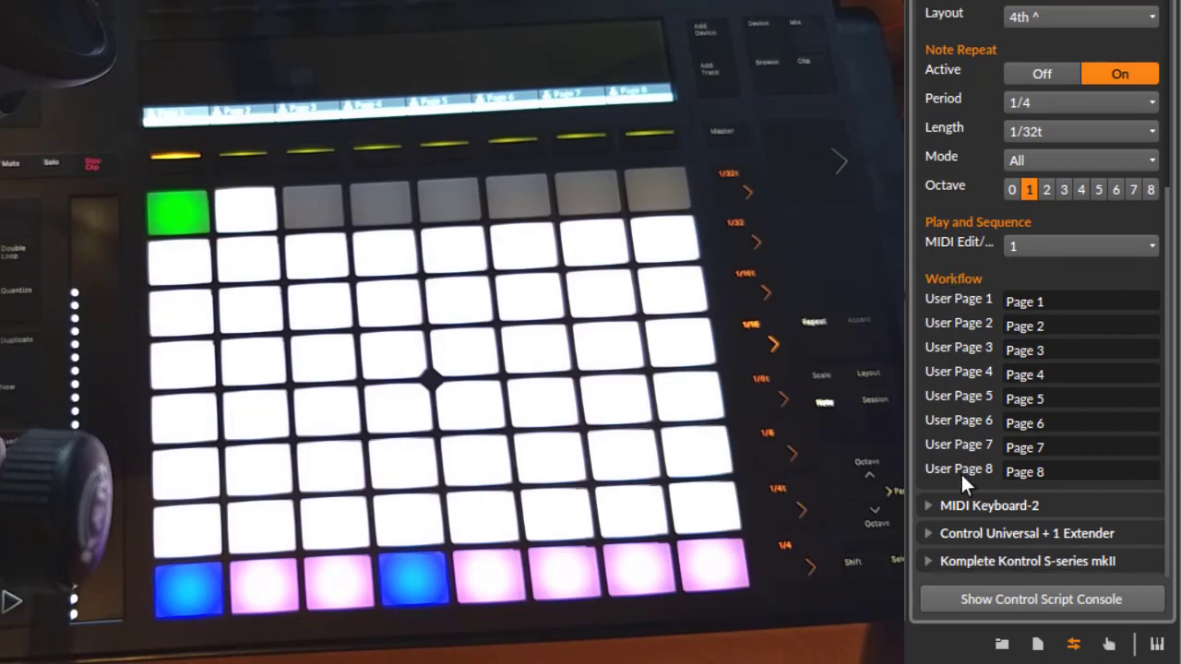
mouse_move(964, 321)
type("Filter")
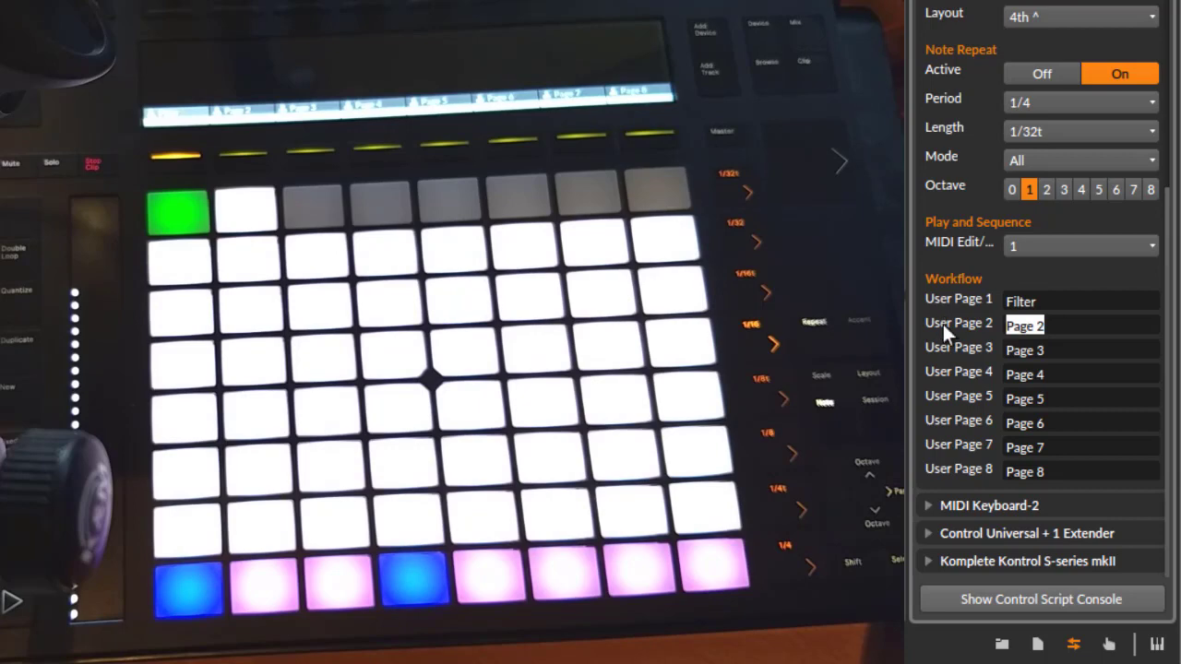
type("Volumes")
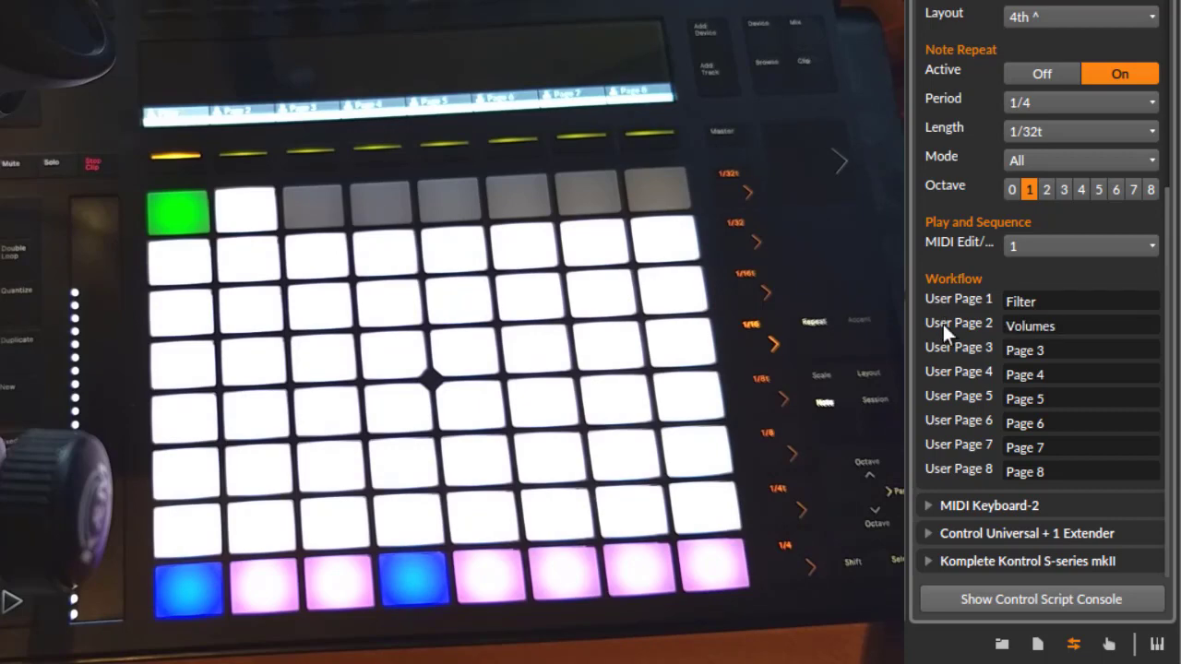